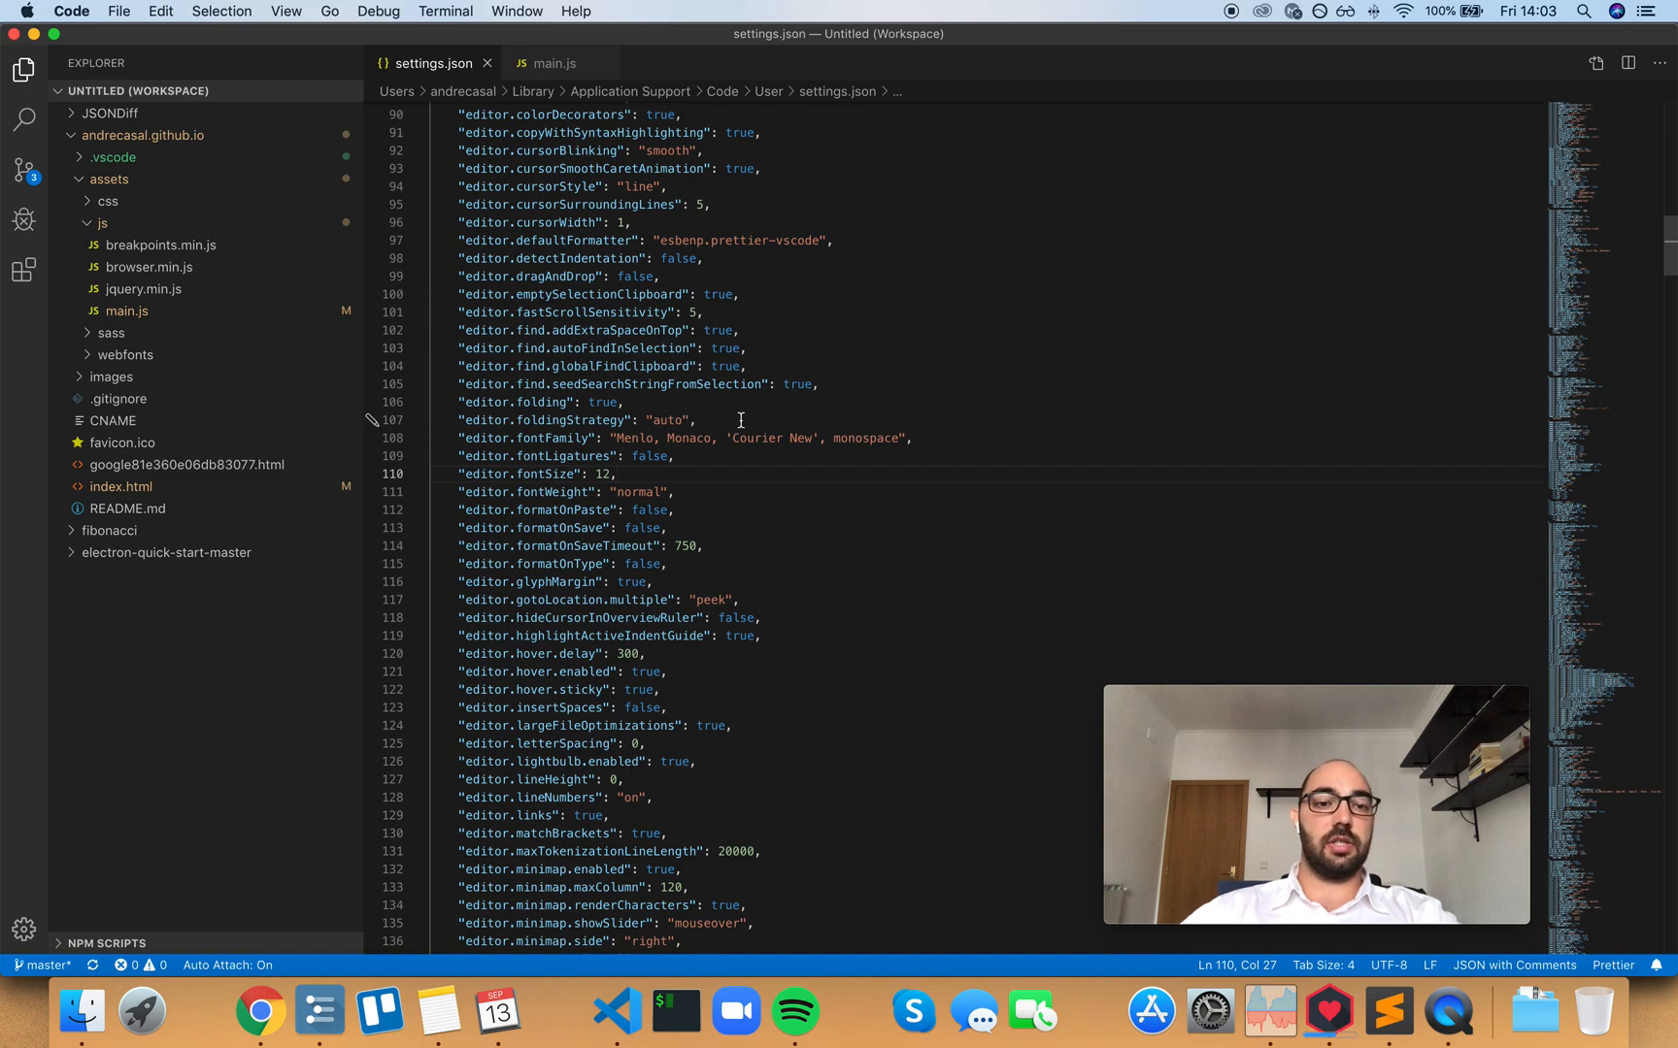
# Replace the editor.foldingStrategy value "auto" with "indentation".
pyautogui.doubleClick(669, 419)
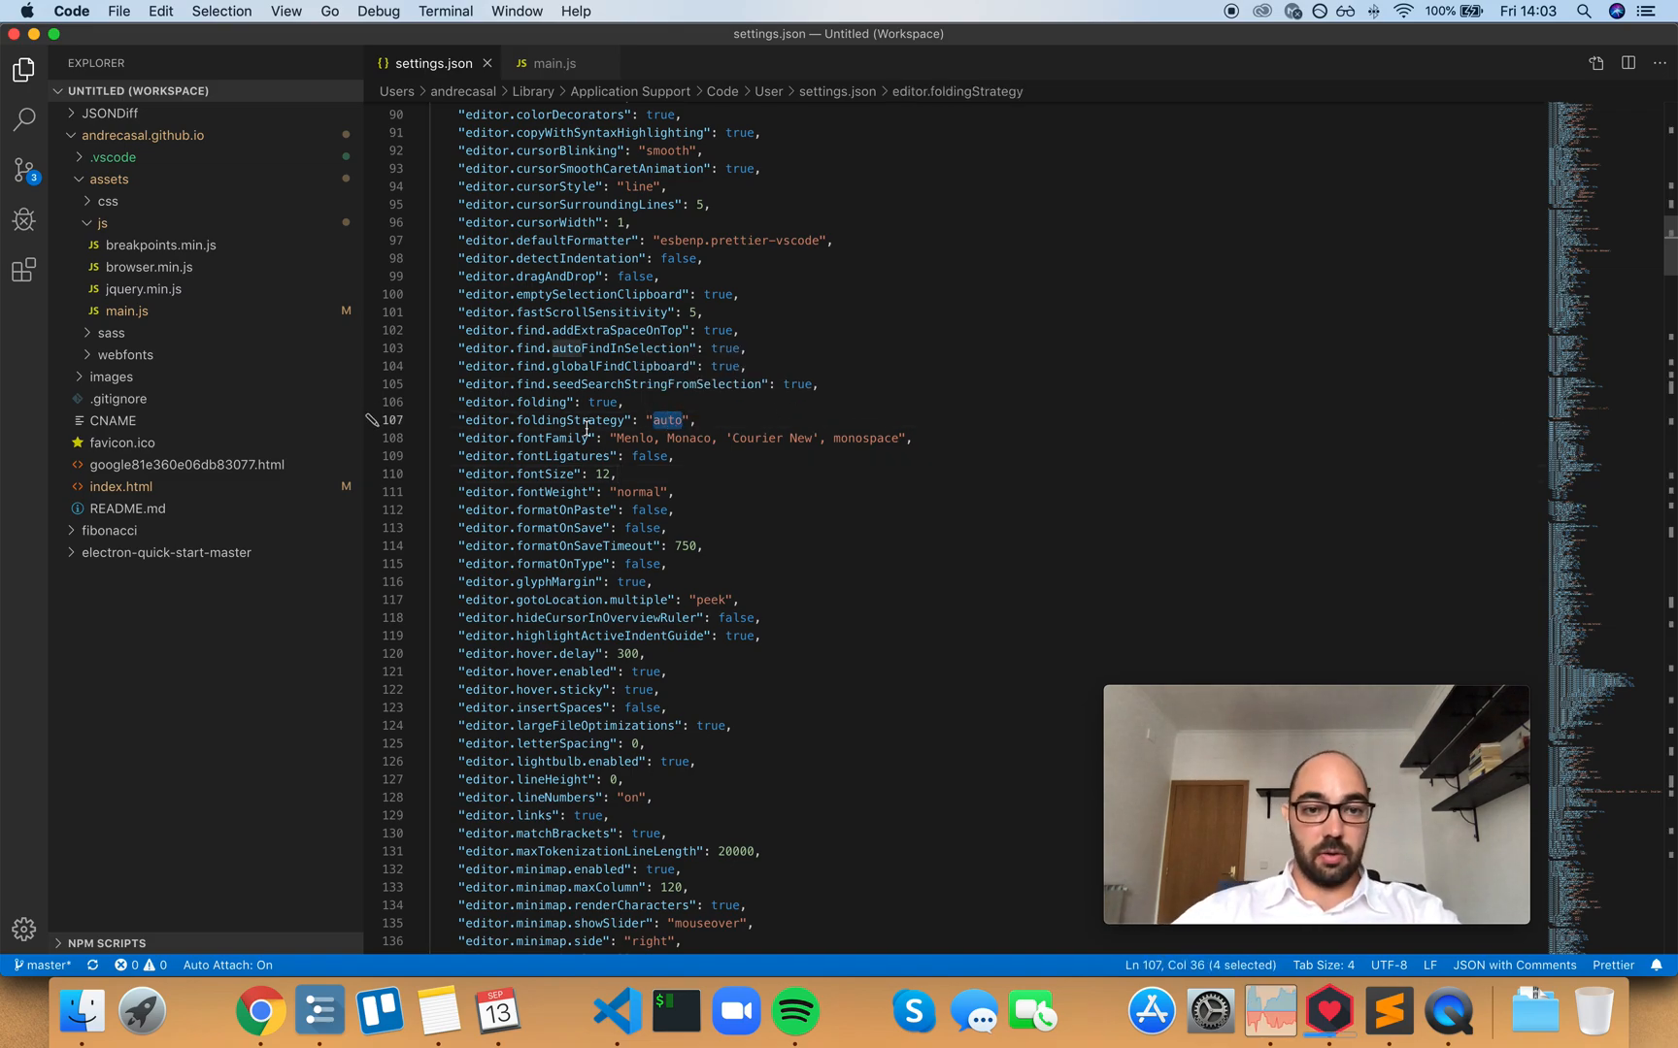
pyautogui.moveTo(582, 420)
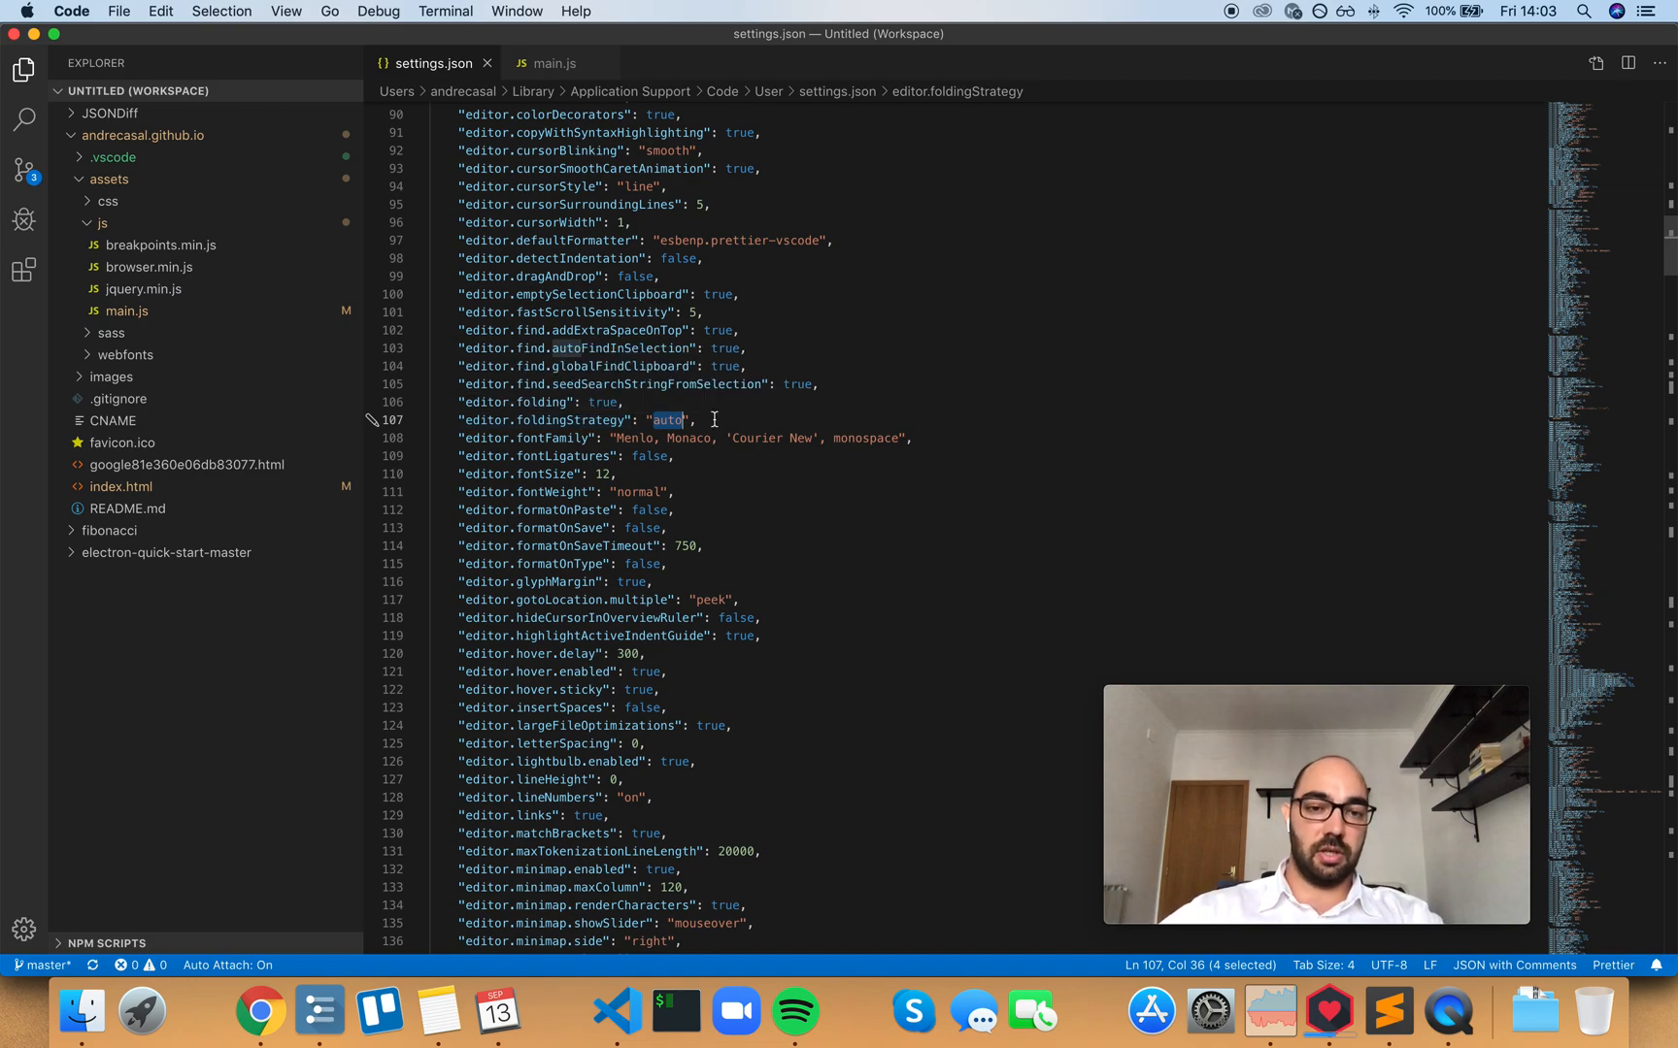
pyautogui.press('Delete')
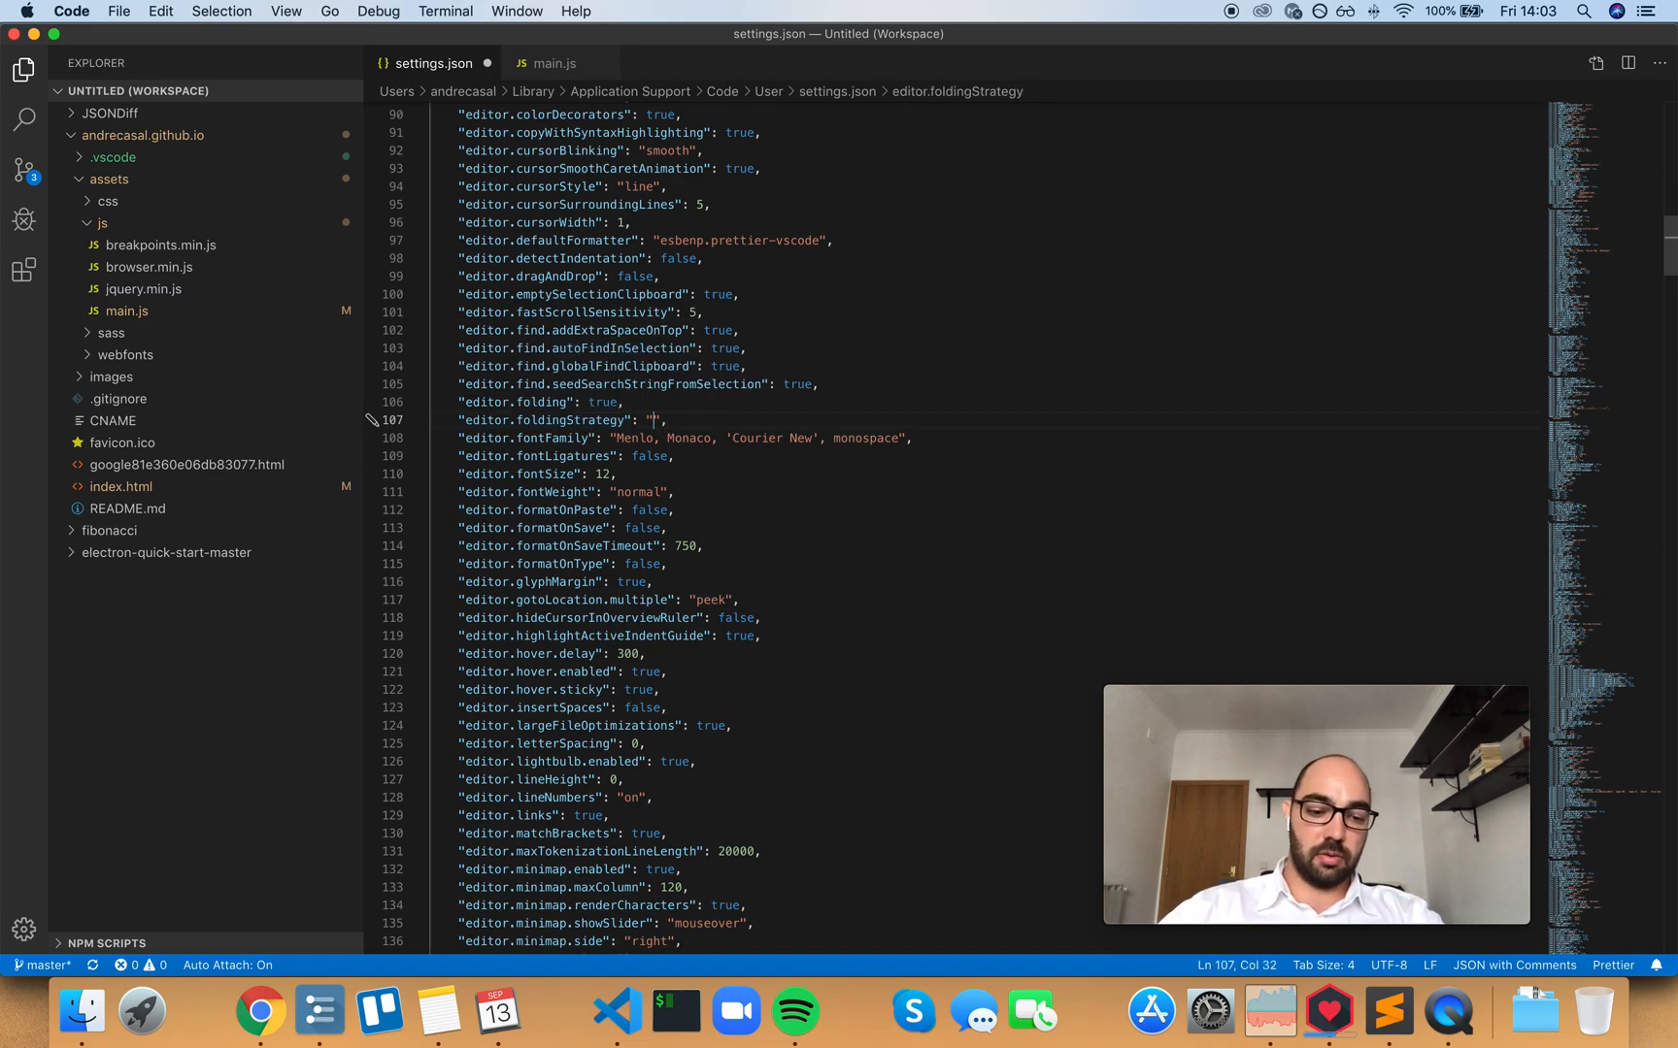
pyautogui.write('indentation')
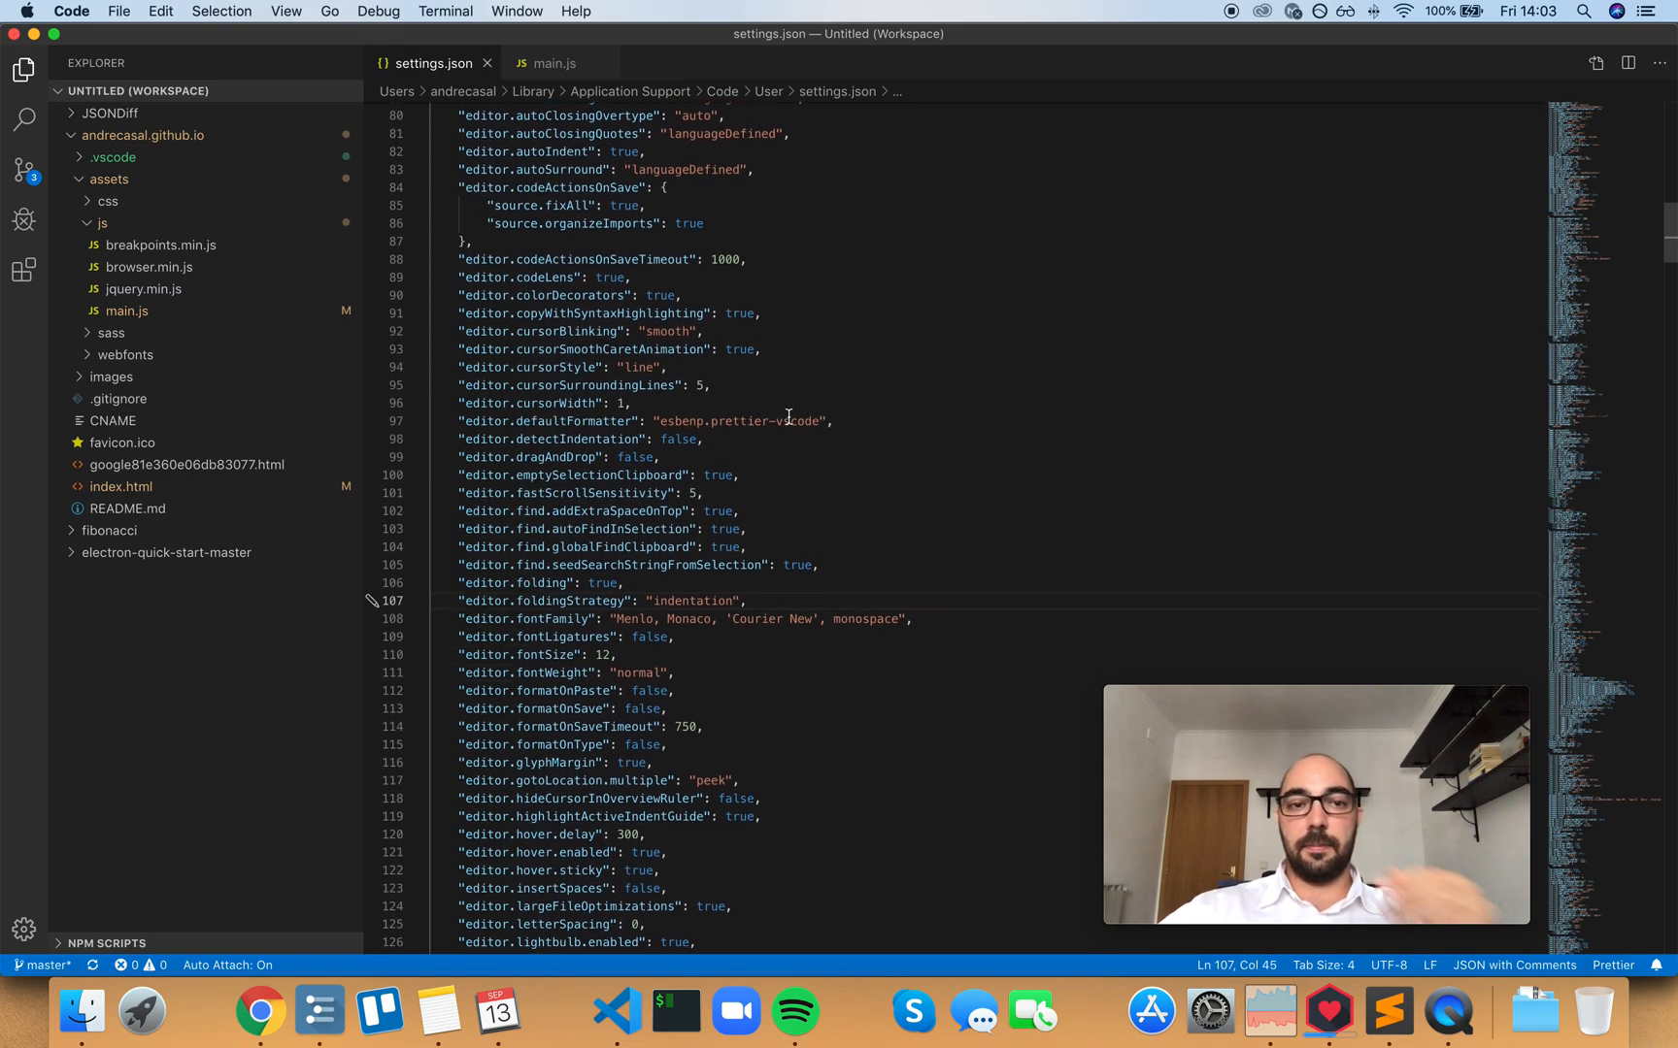
# Switch foldingStrategy back to "auto", select the font family line, then restore "indentation".
pyautogui.scroll(-3)
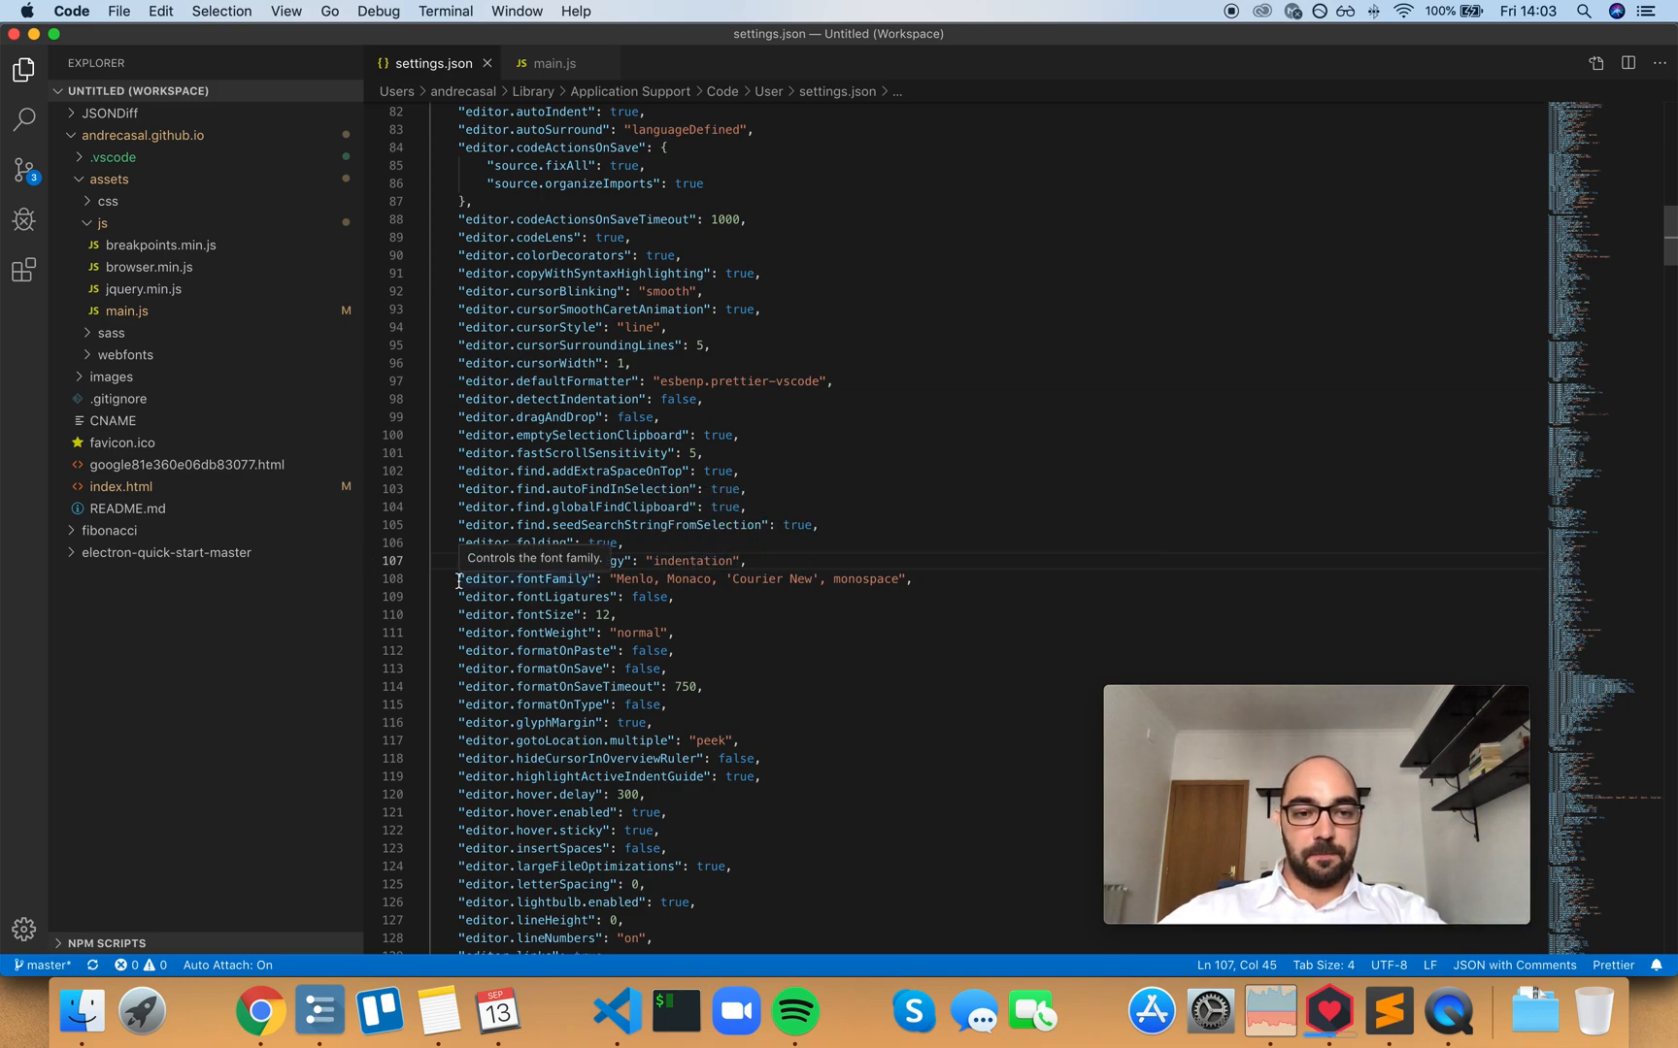
pyautogui.doubleClick(693, 561)
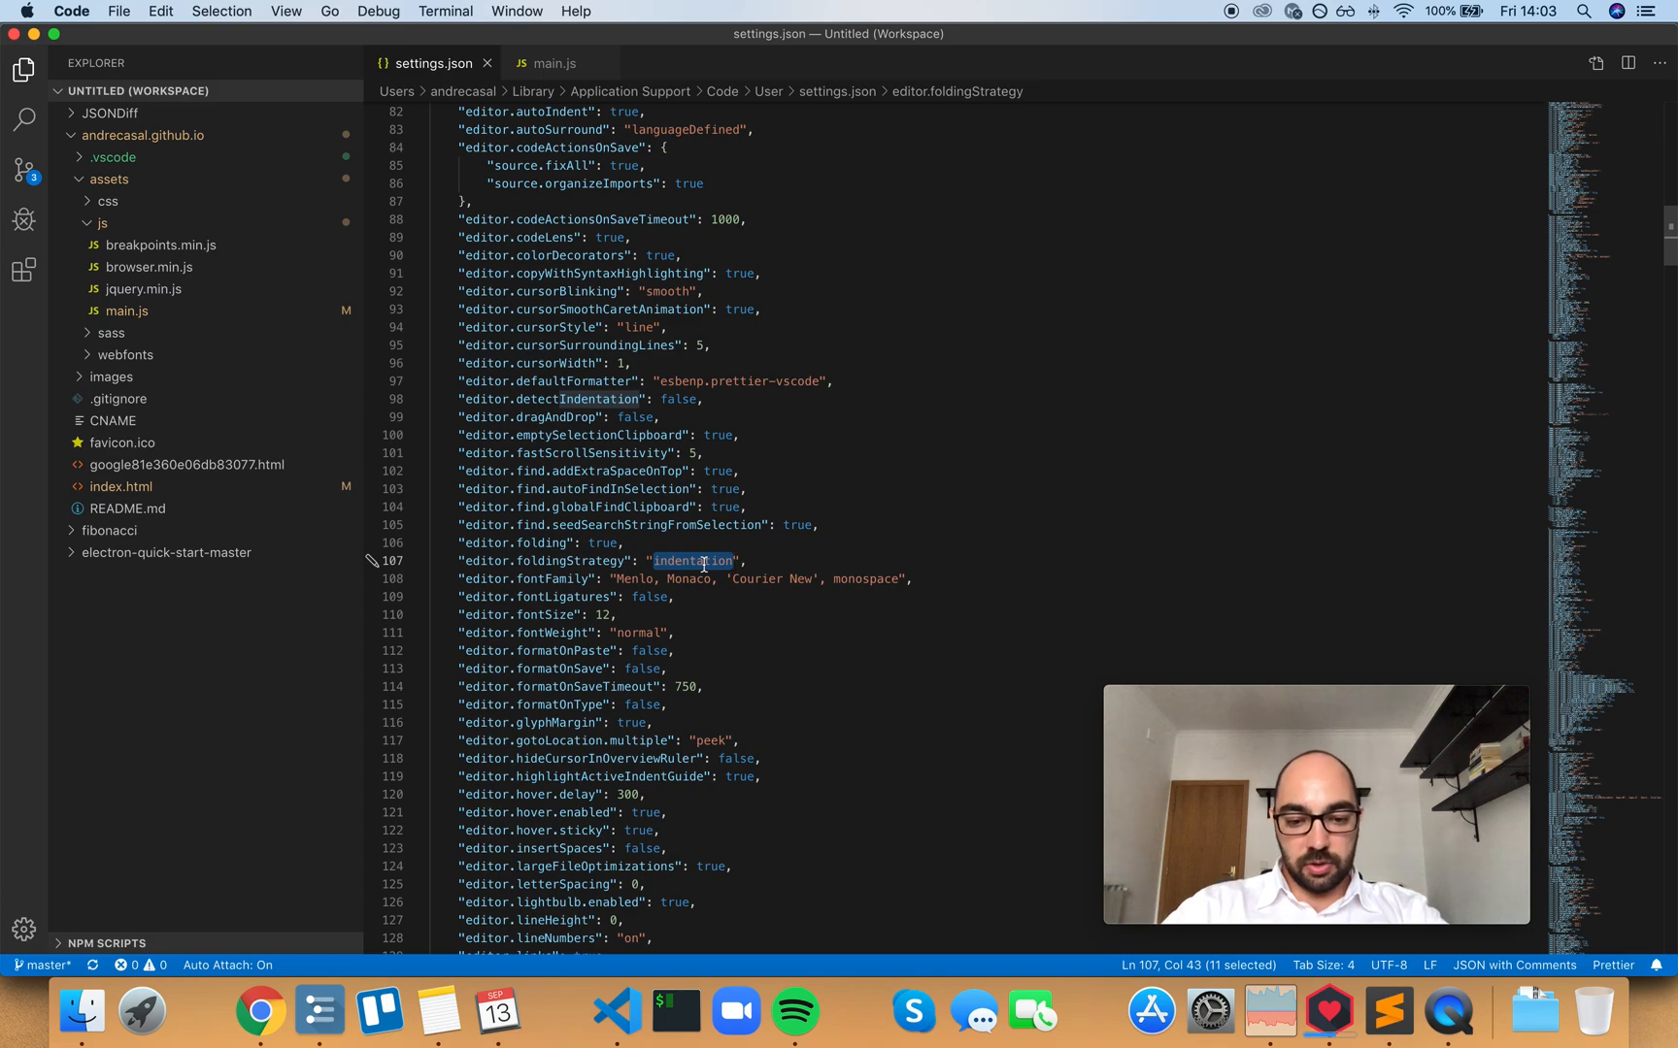
pyautogui.write('auto')
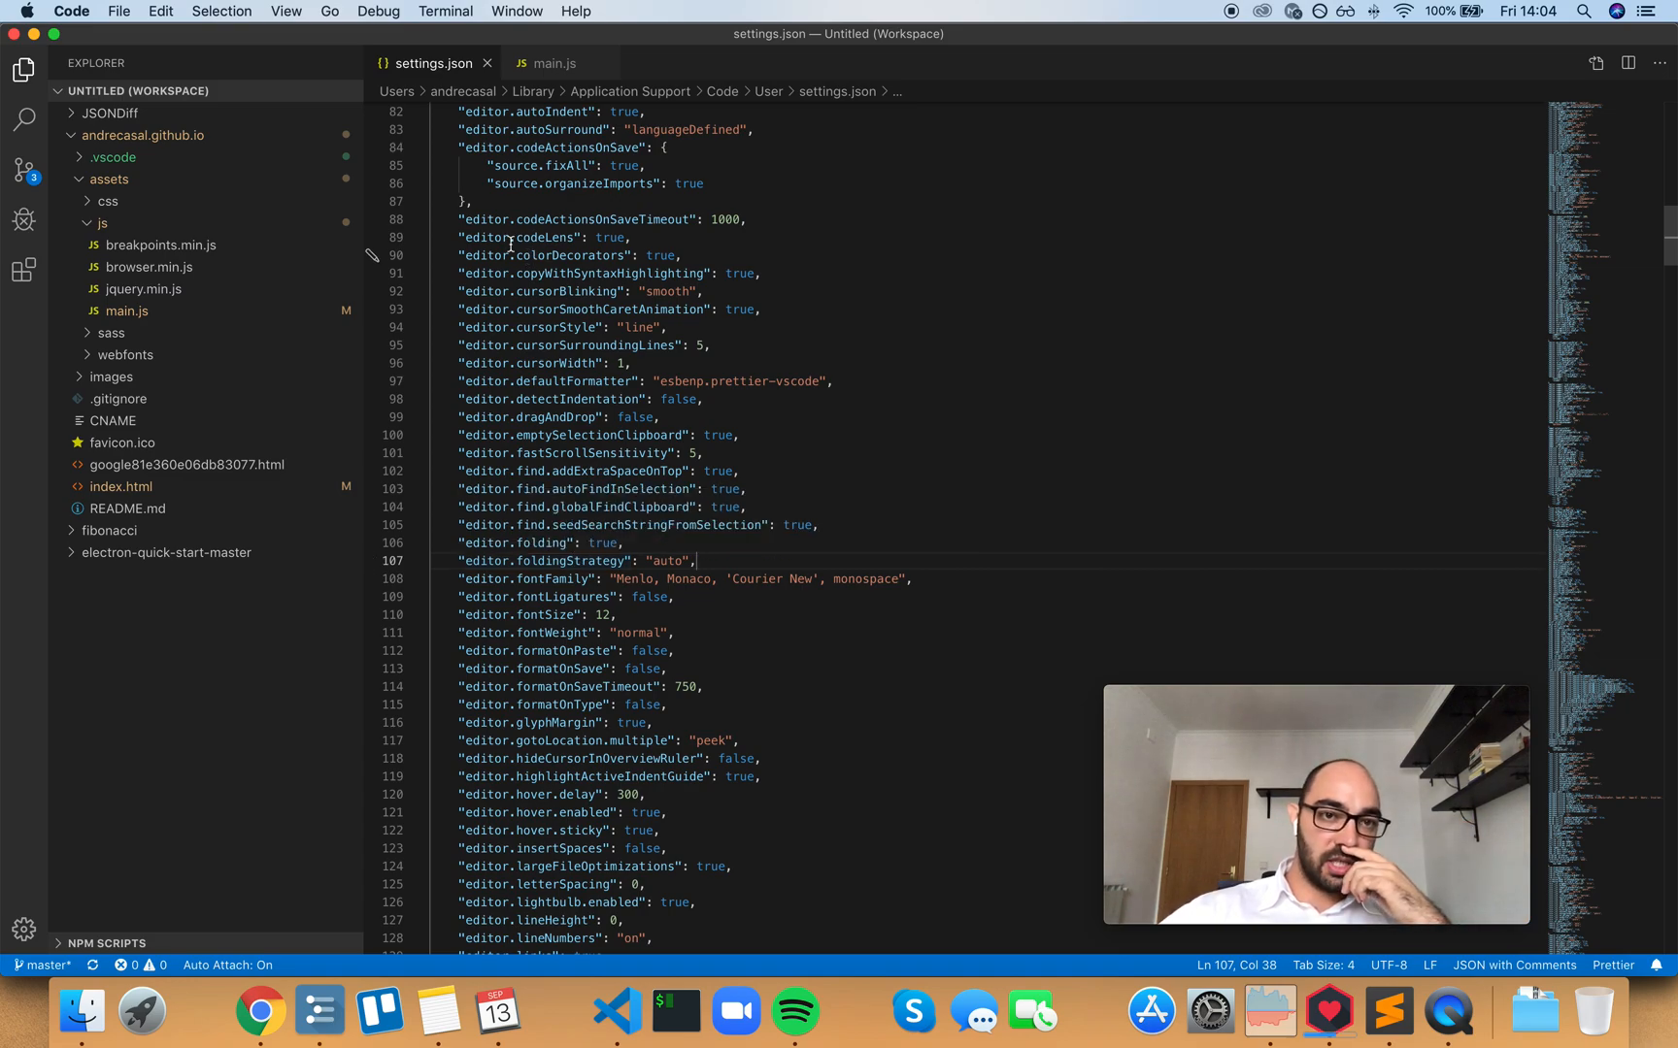
pyautogui.click(675, 650)
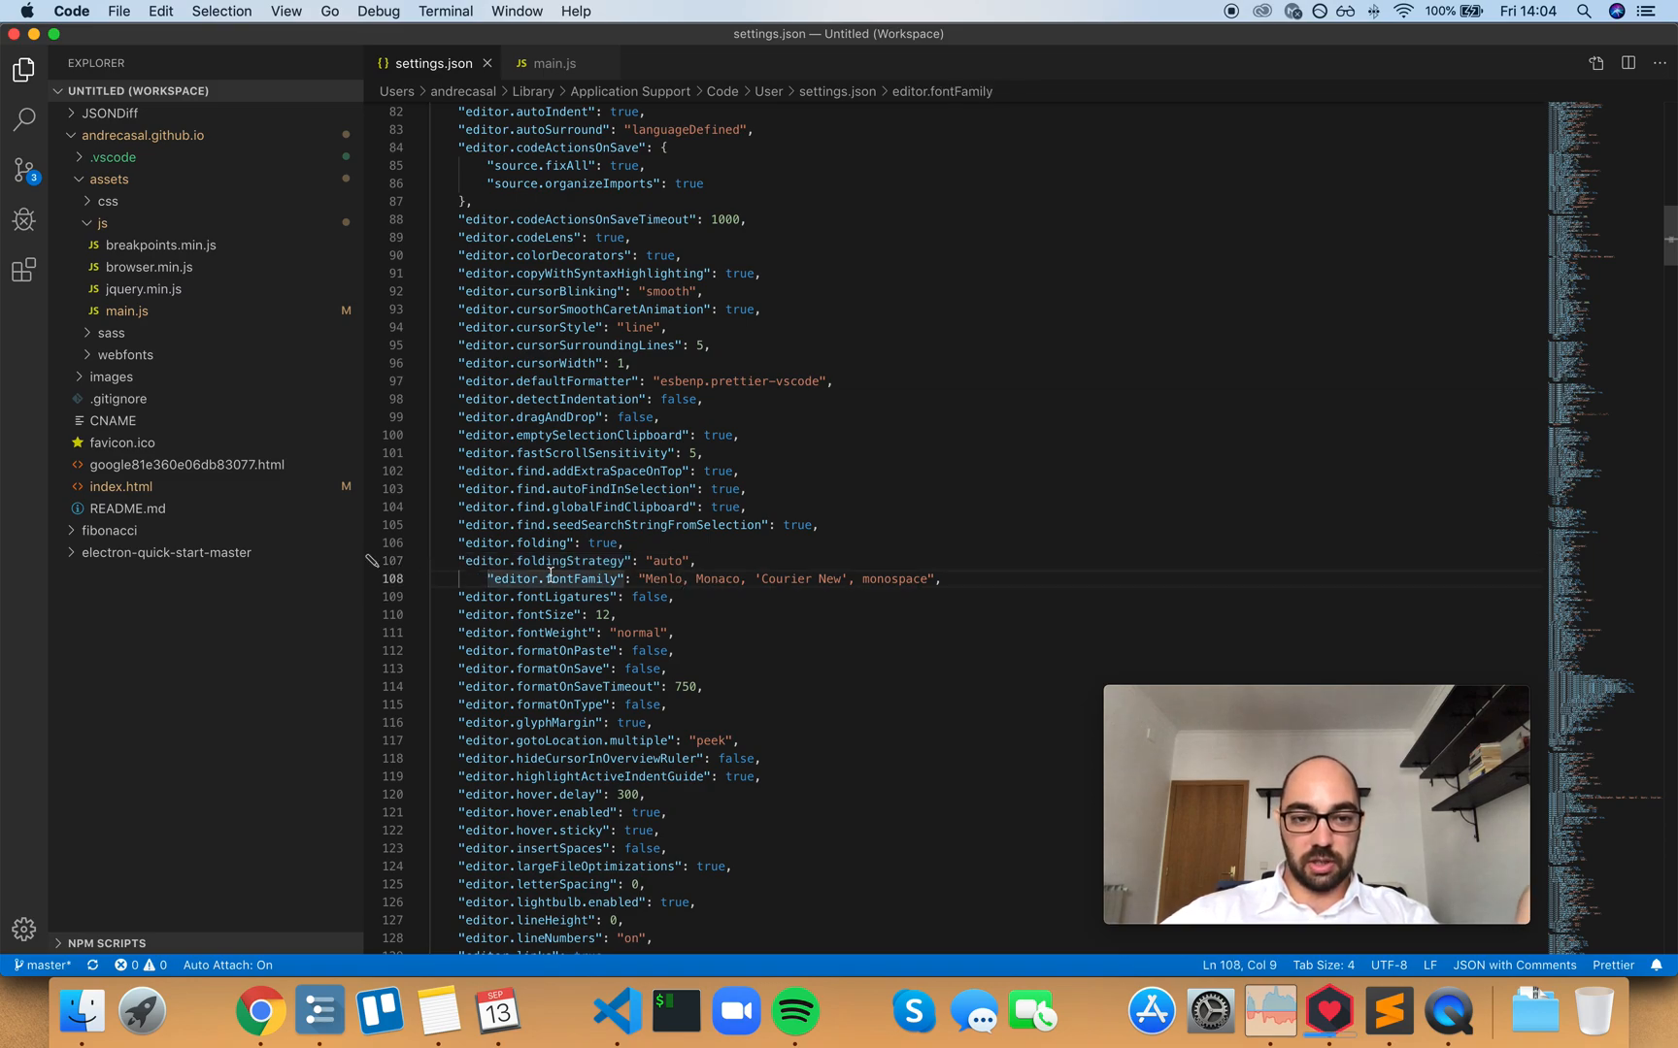
pyautogui.doubleClick(671, 561)
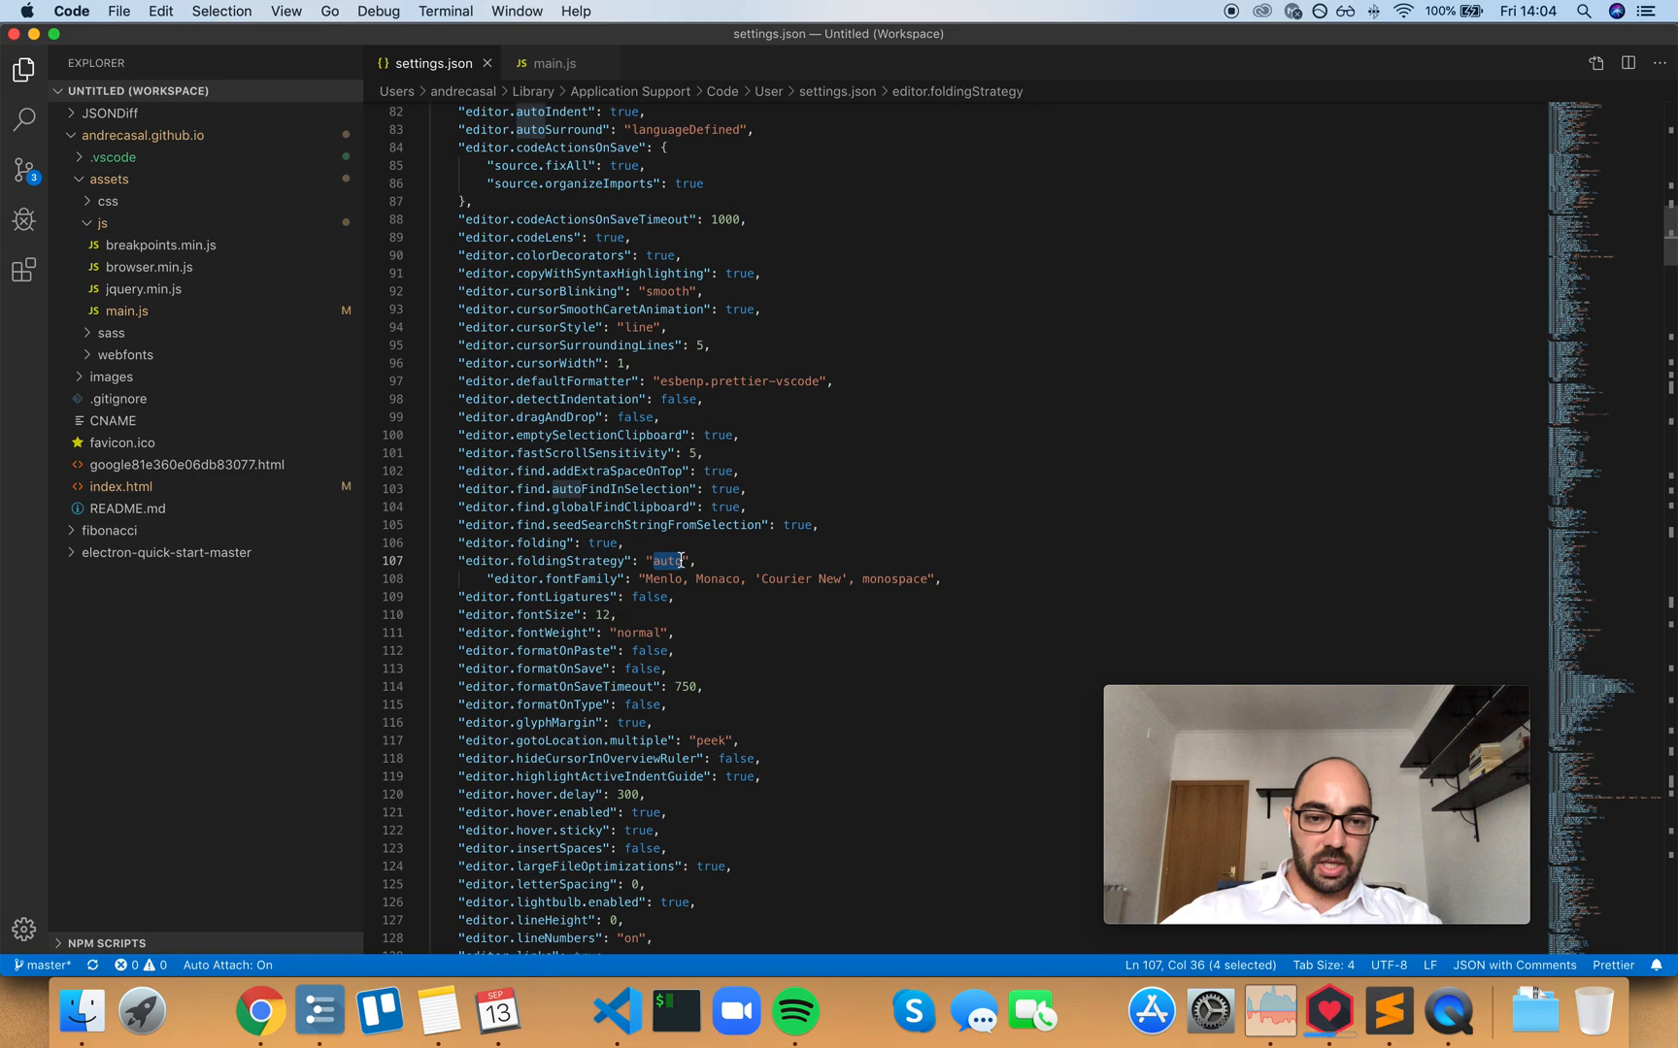
pyautogui.write('indentation')
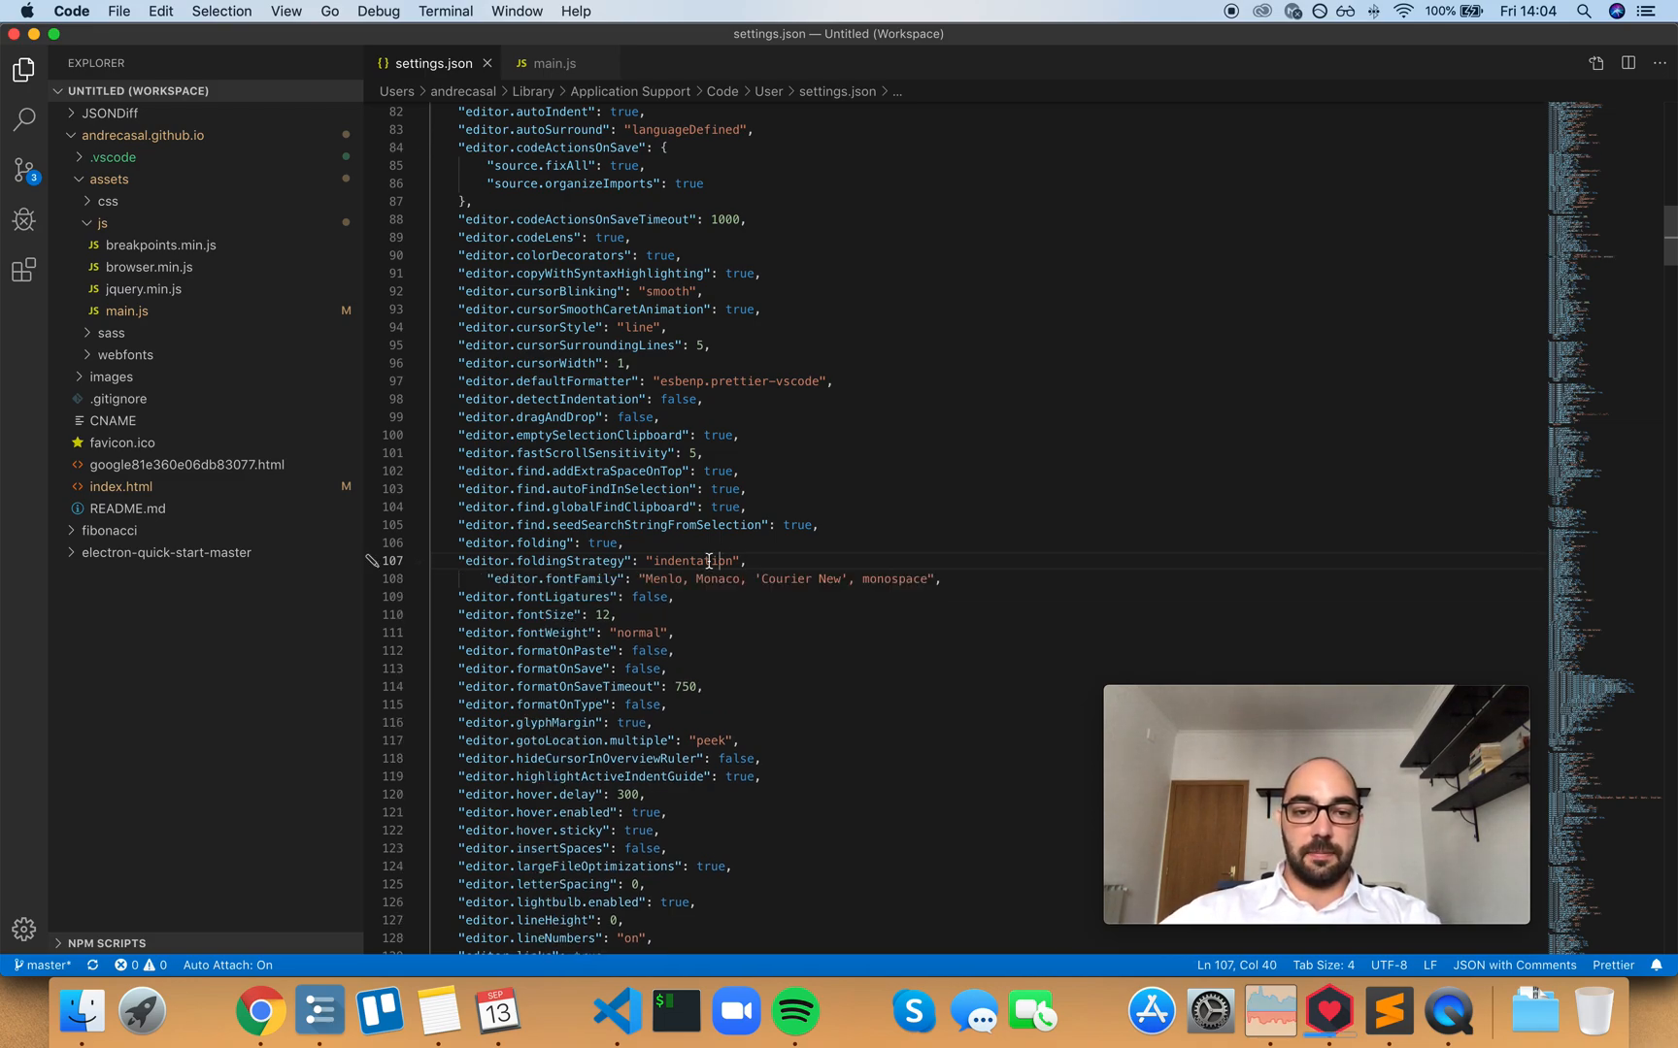
# Type "auto" as the folding strategy and try folding the indented font family line.
pyautogui.write('auto')
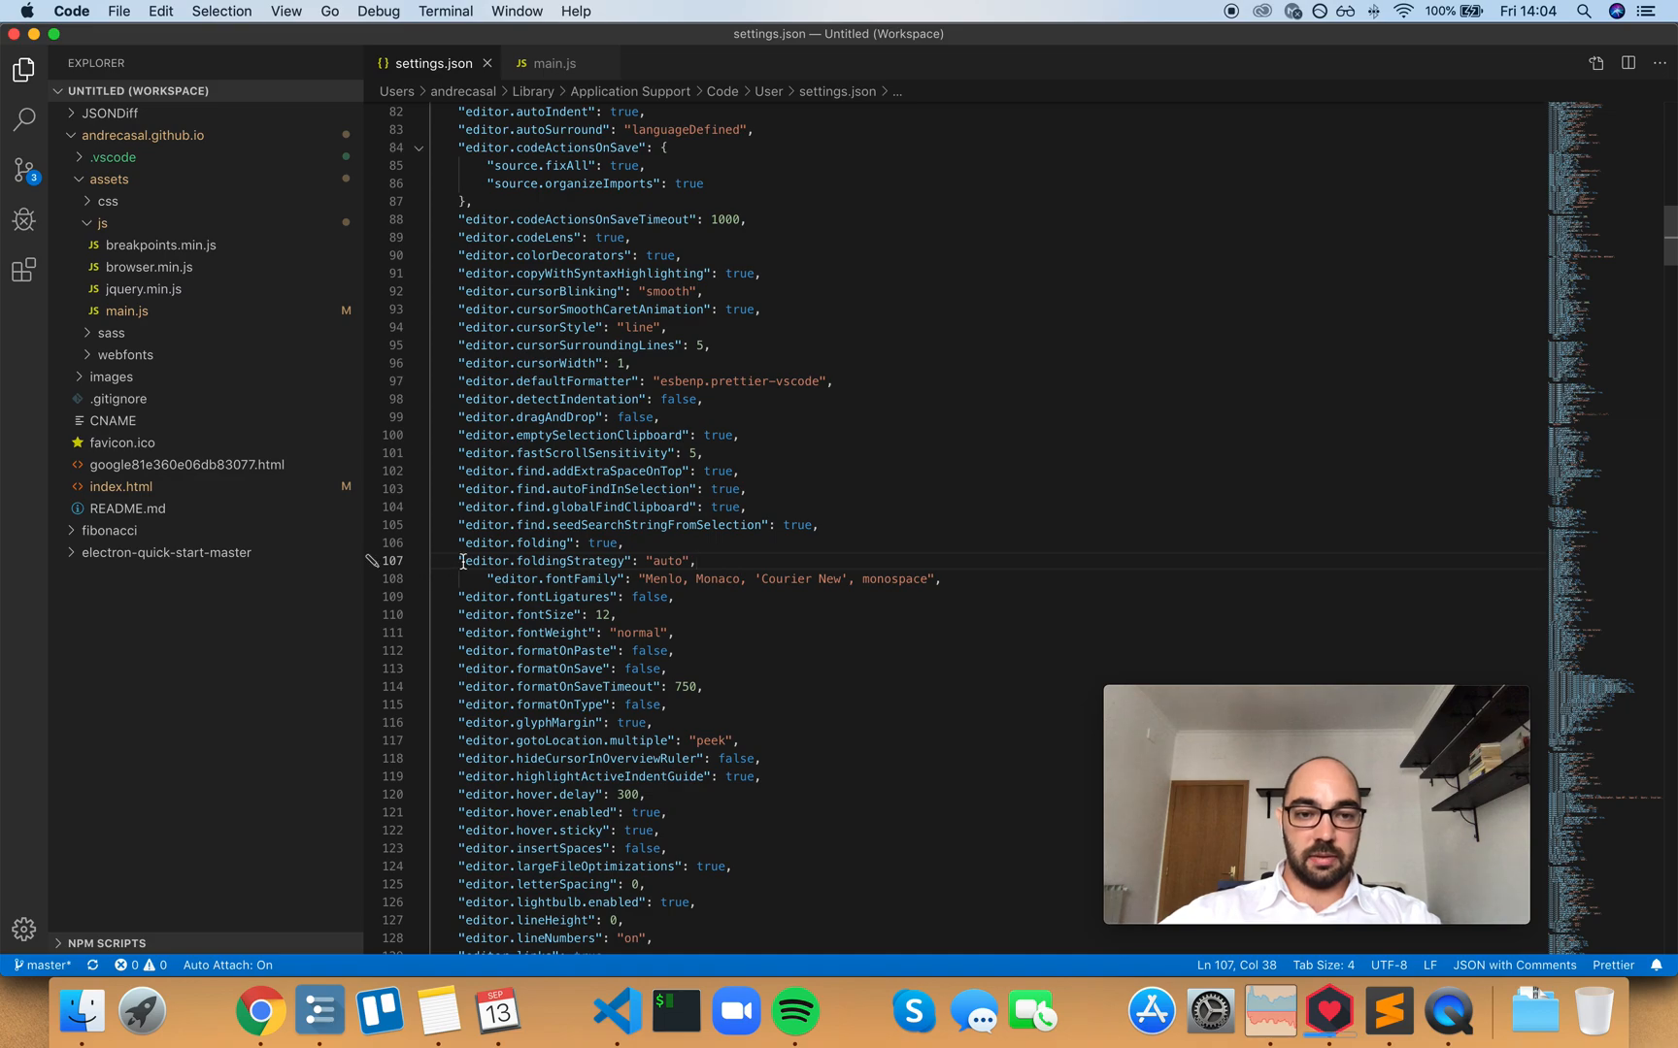
pyautogui.moveTo(418, 570)
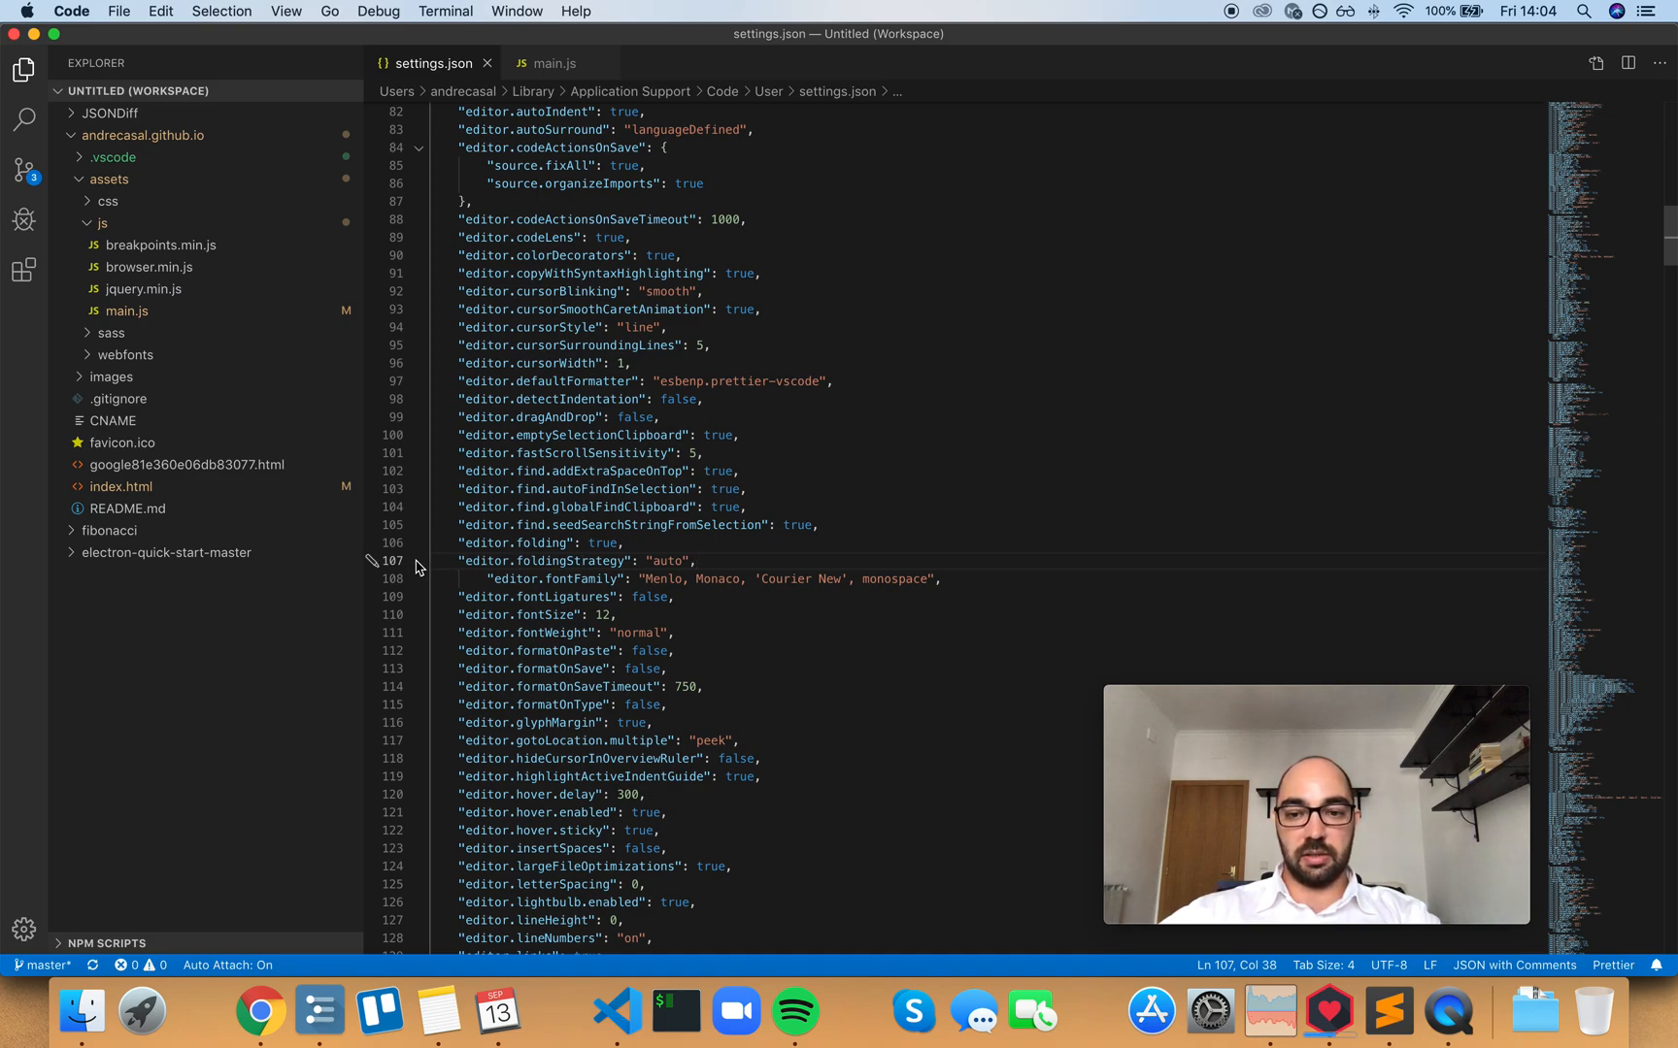
pyautogui.click(538, 579)
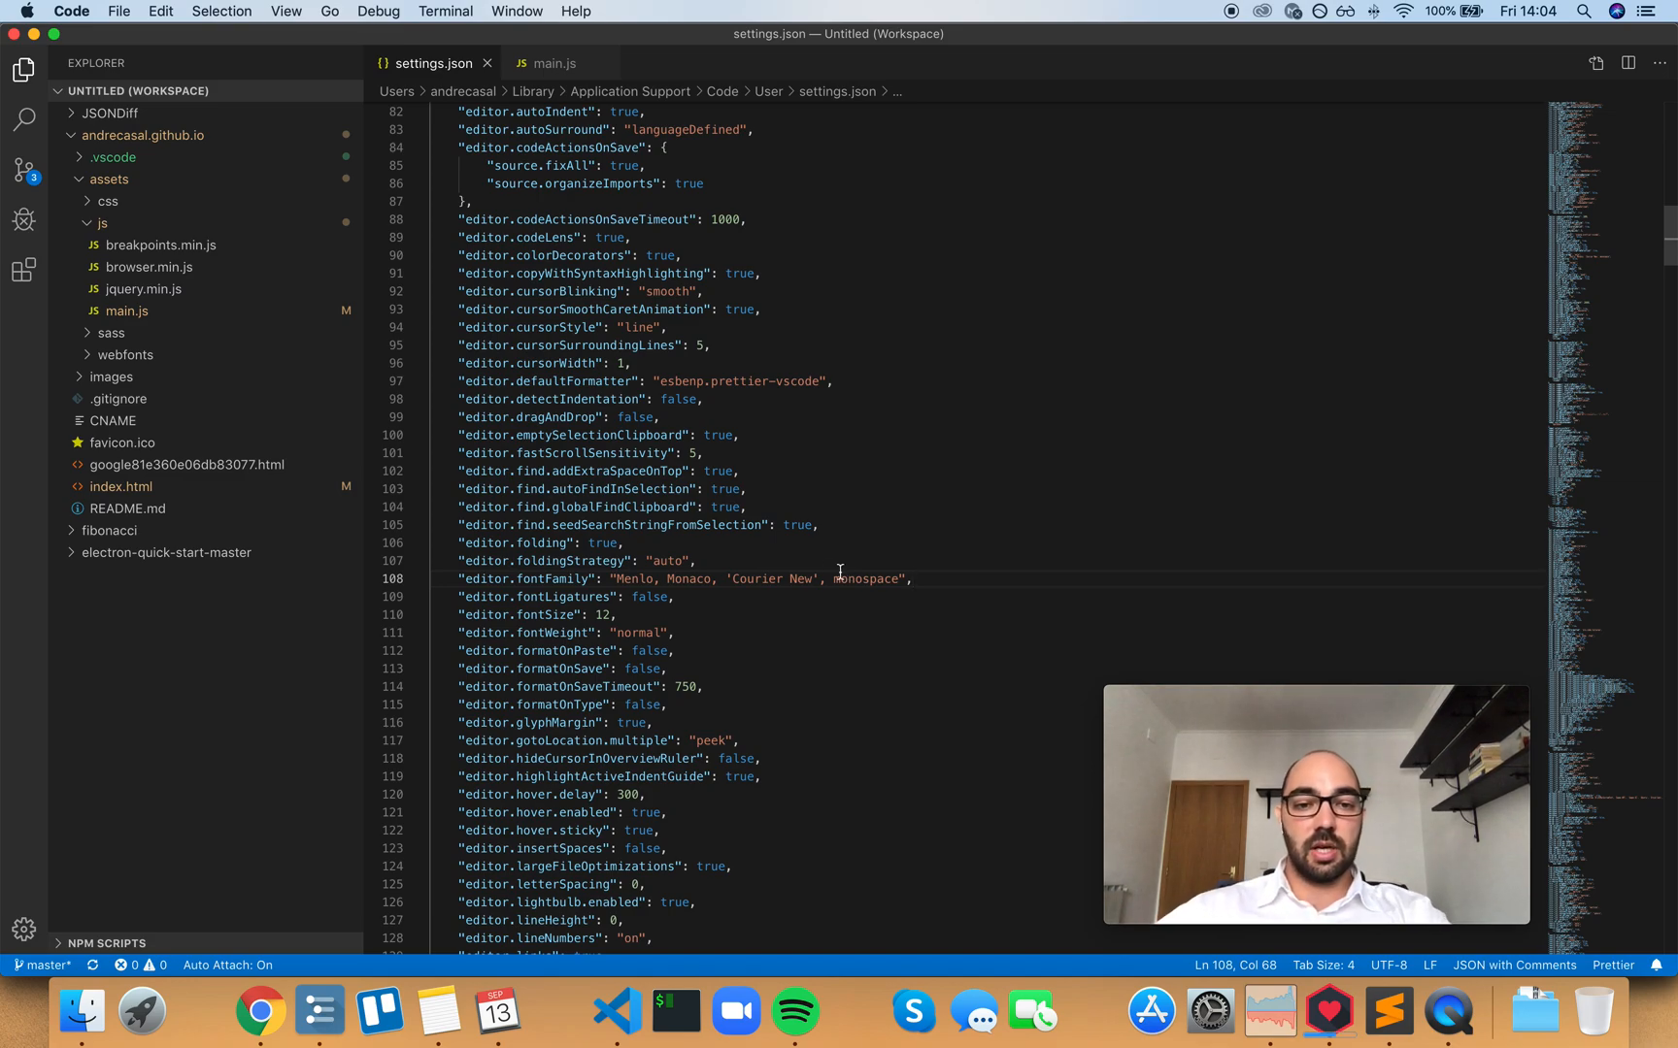
pyautogui.click(683, 560)
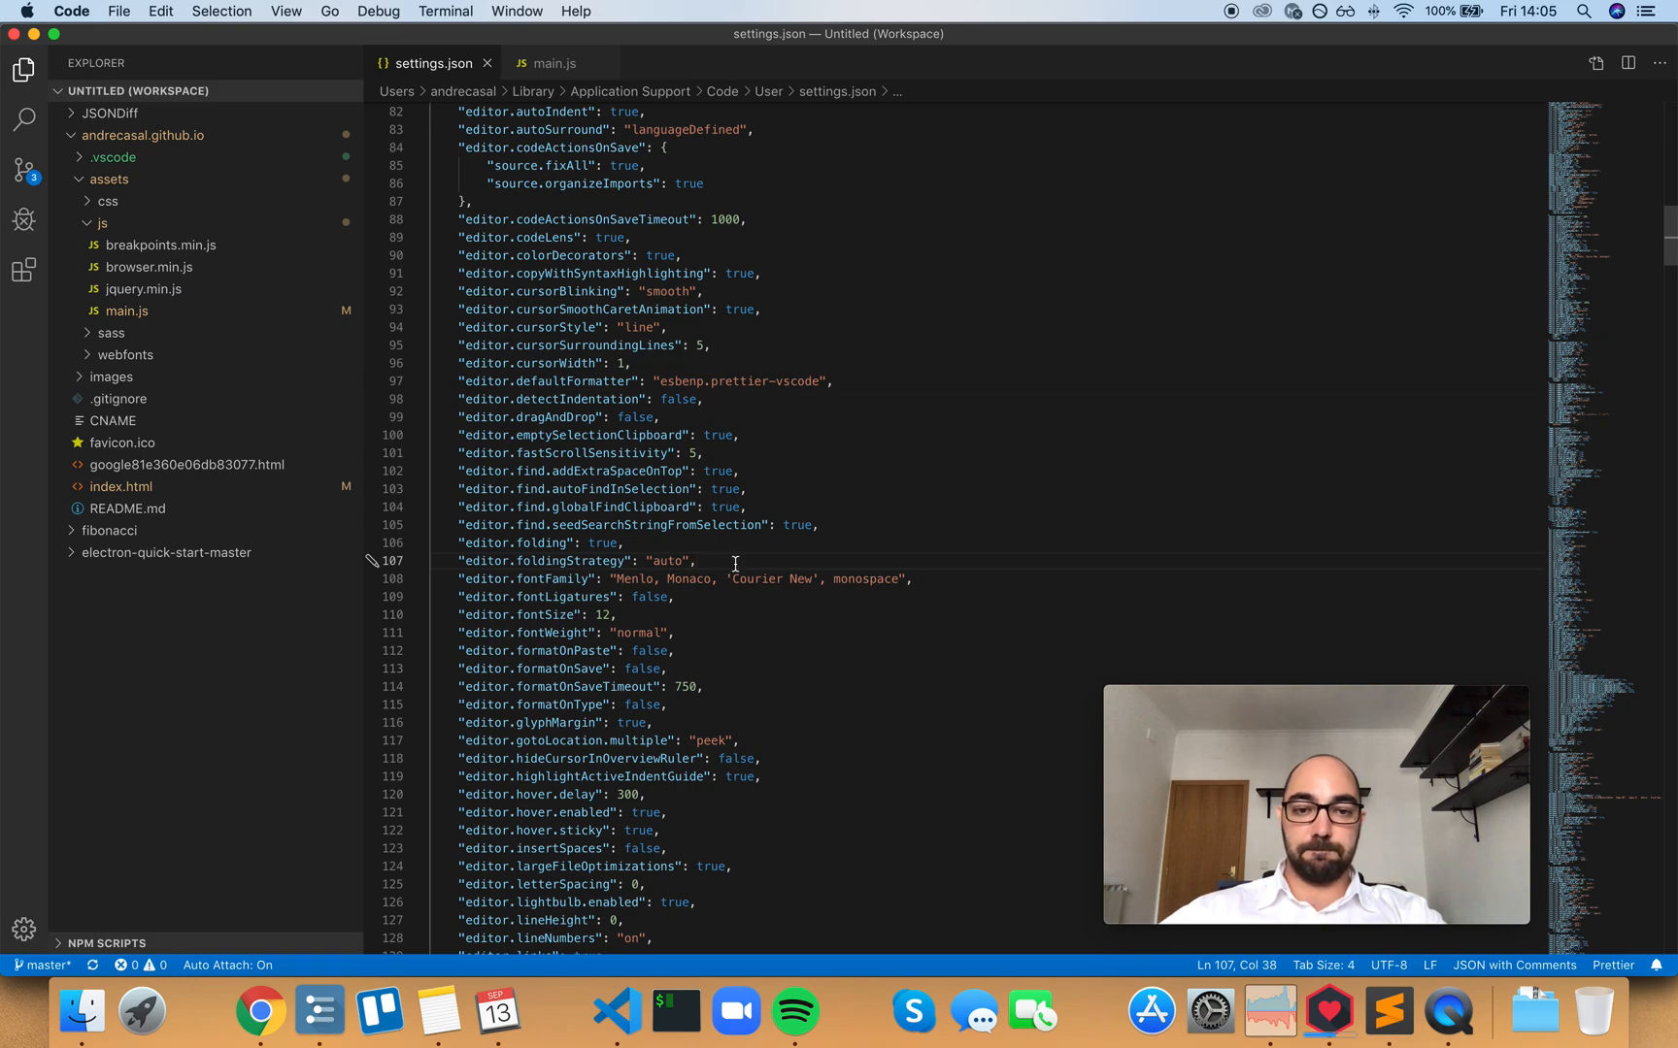
pyautogui.scroll(-3)
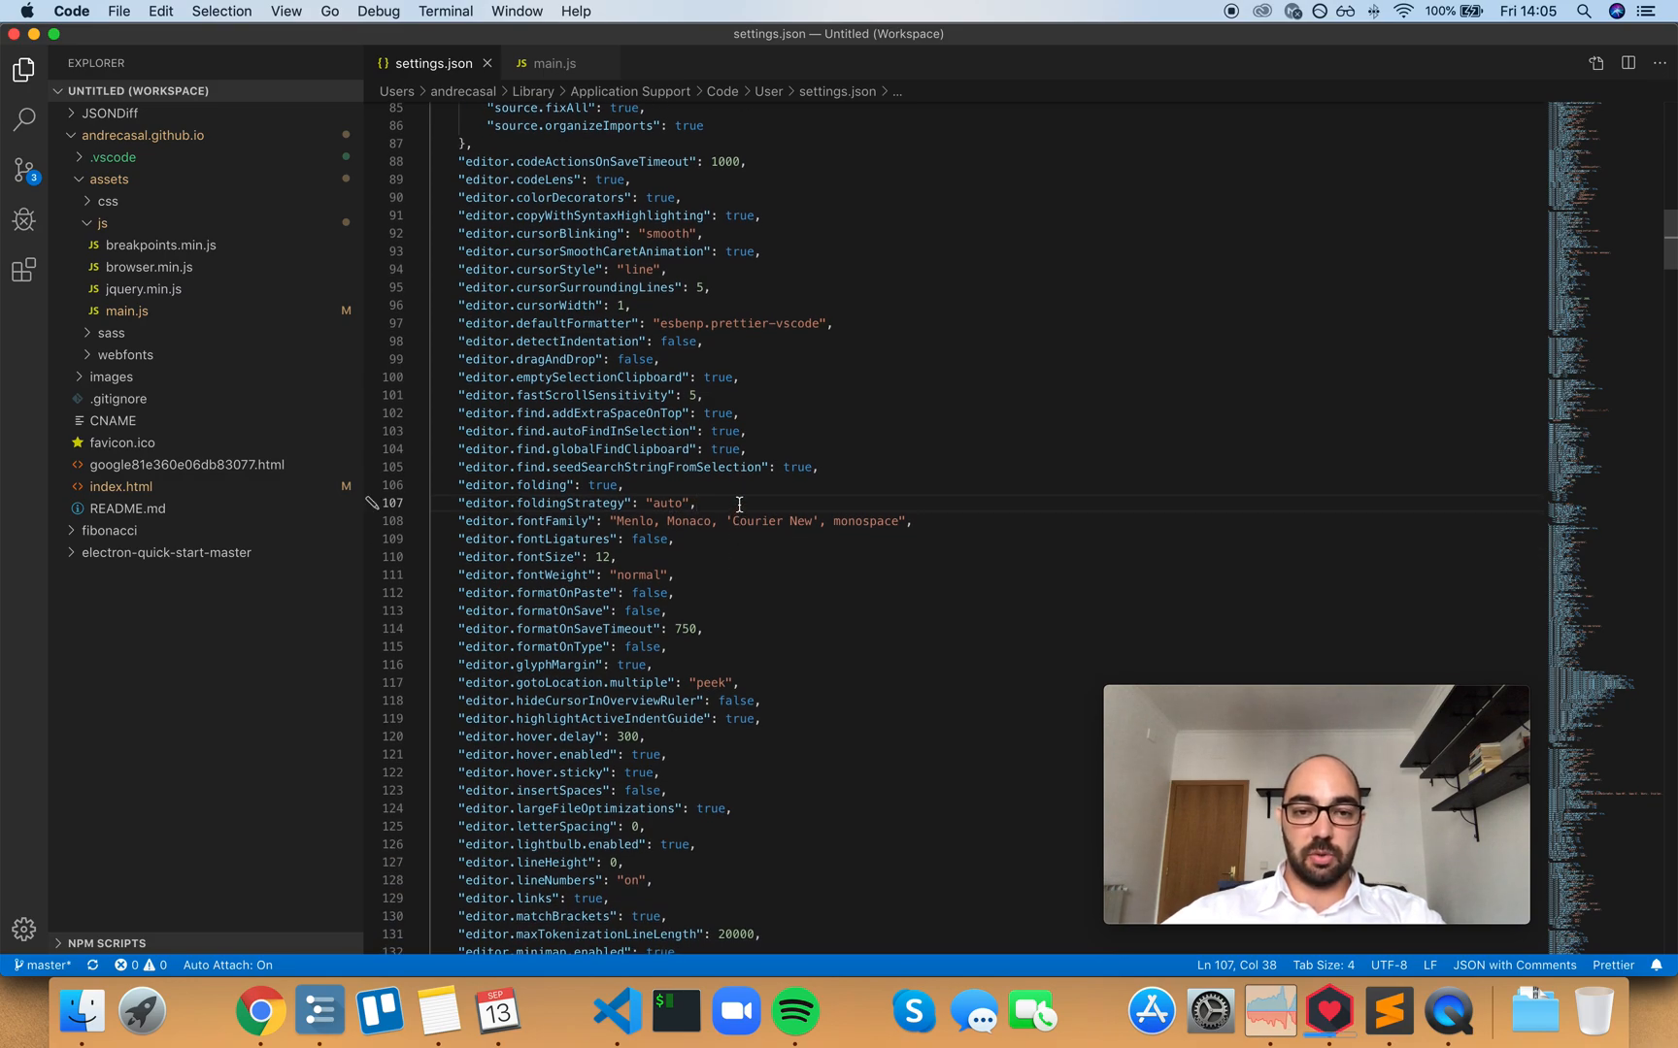